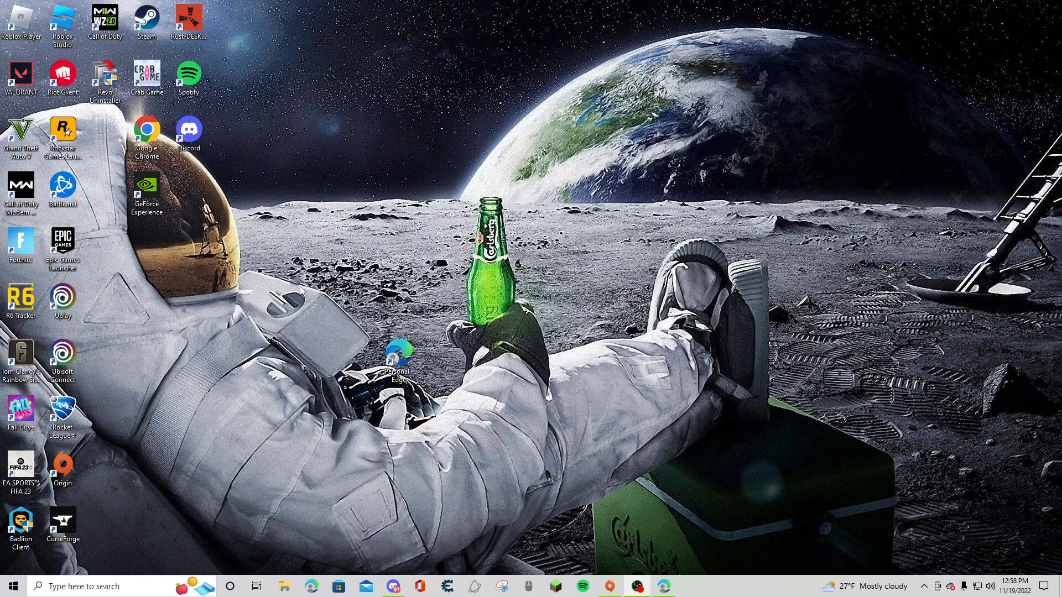
{"action": "mouse_move", "coordinate": [171, 180]}
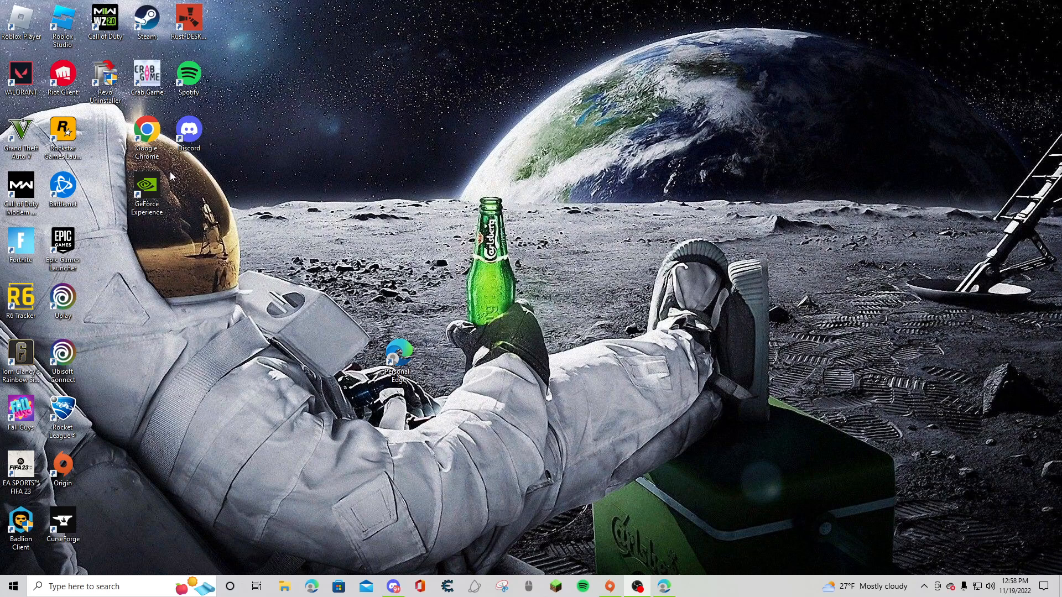
{"action": "mouse_move", "coordinate": [313, 256]}
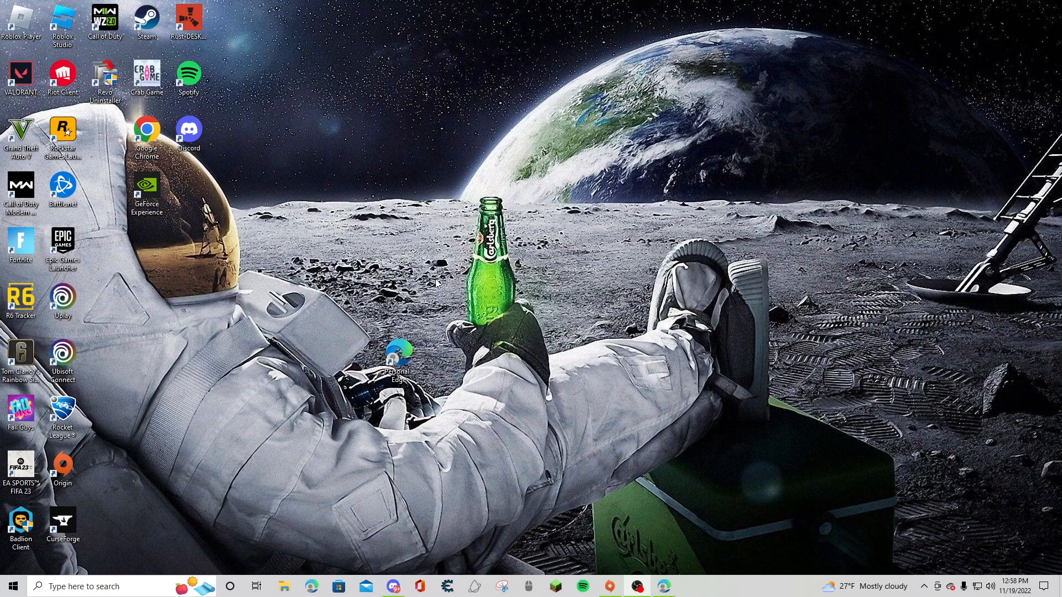
{"action": "mouse_move", "coordinate": [684, 425]}
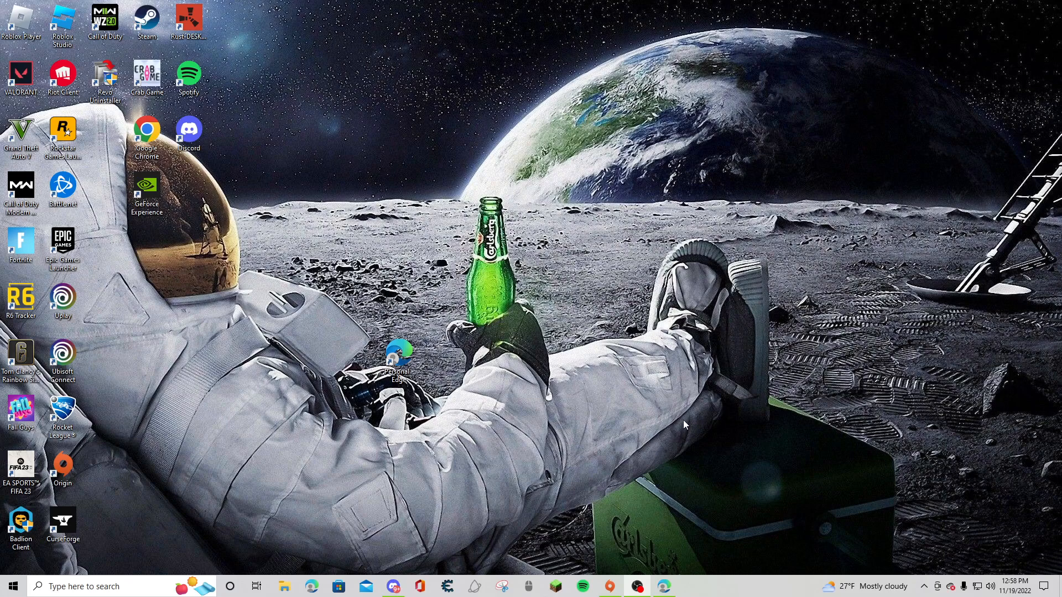
{"action": "mouse_move", "coordinate": [686, 549]}
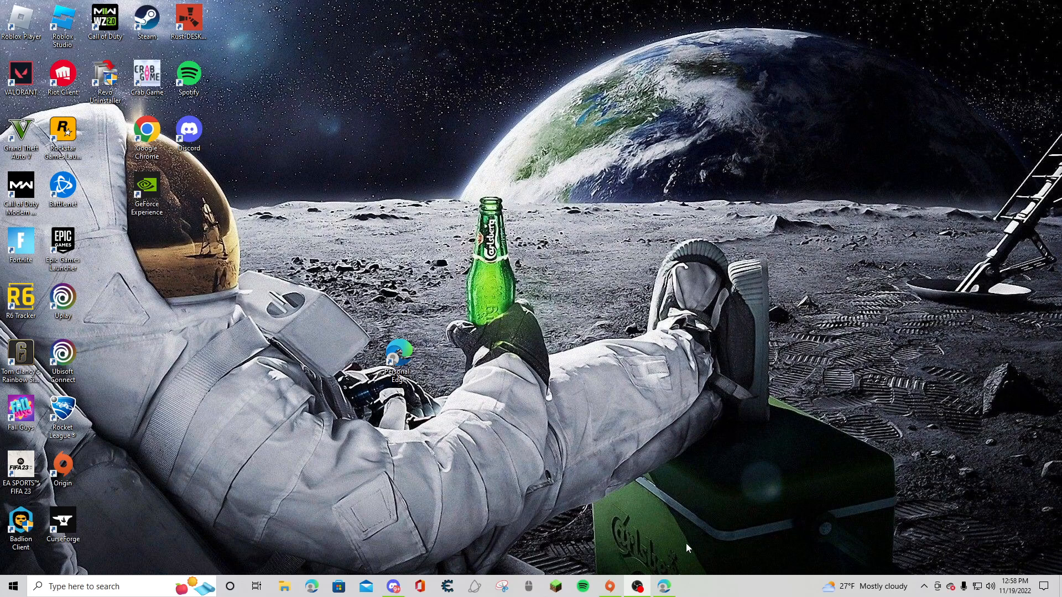
{"action": "mouse_move", "coordinate": [664, 586]}
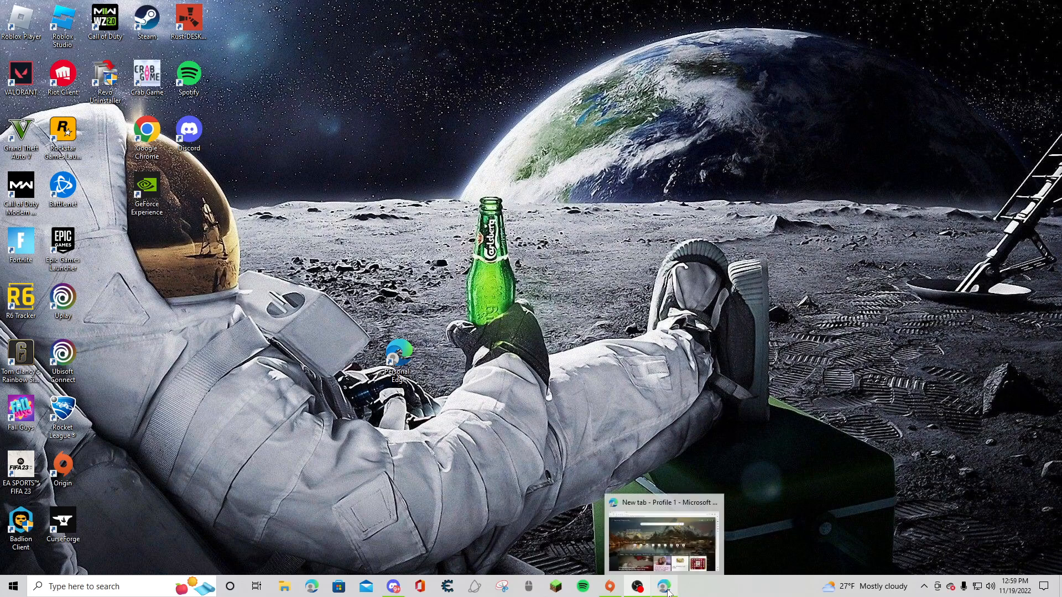
Search Bing for 'youtube' from the Edge address bar
{"action": "left_click", "coordinate": [662, 587]}
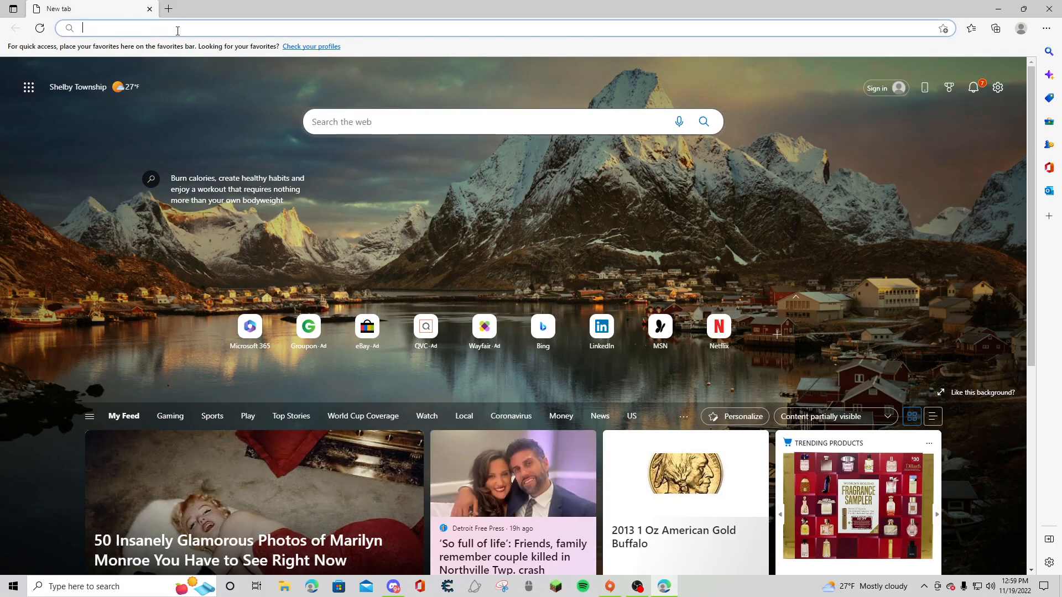
{"action": "type", "text": "youtube"}
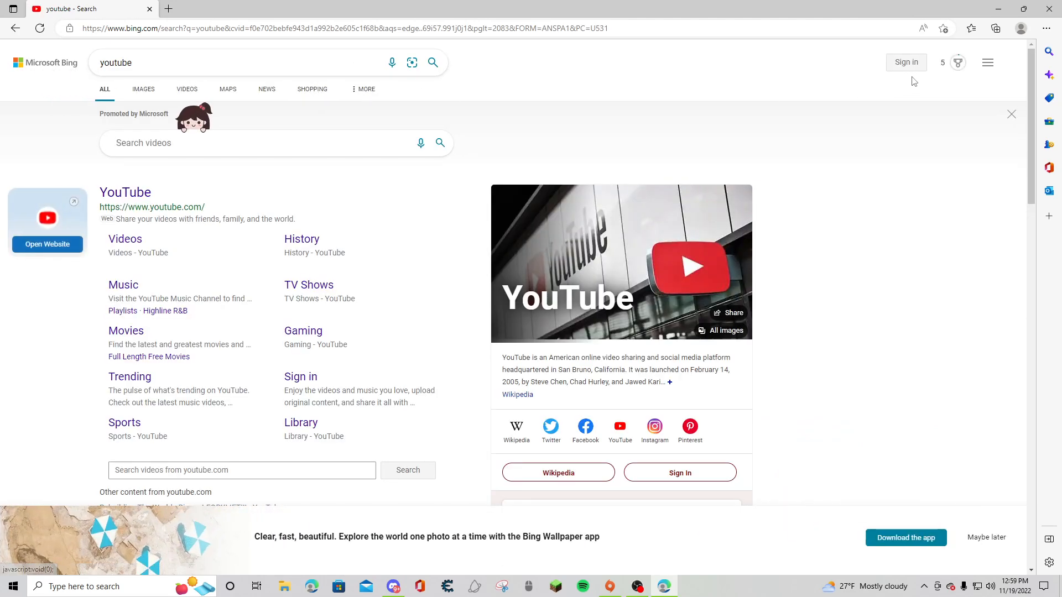
{"action": "mouse_move", "coordinate": [618, 59]}
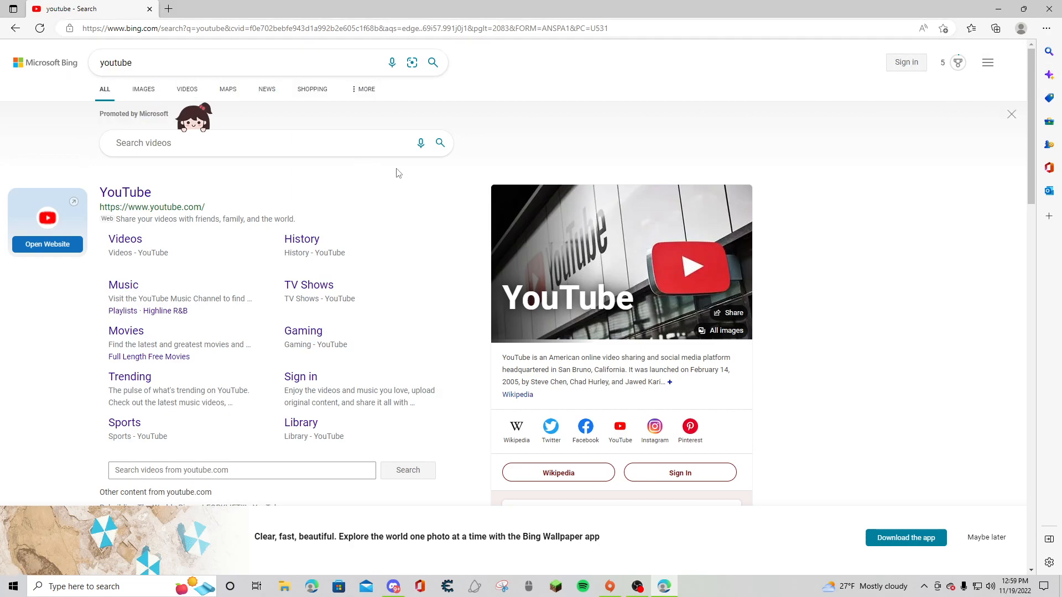
Navigate Edge Settings to Privacy, search, and services > Address bar and search, showing Bing as default
{"action": "left_click", "coordinate": [1045, 29]}
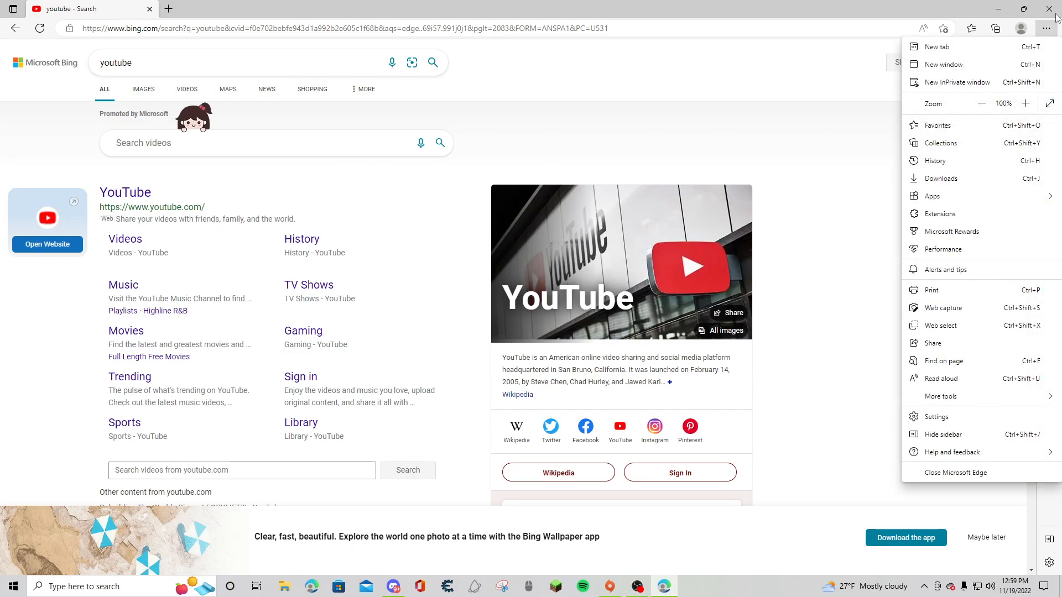
{"action": "mouse_move", "coordinate": [979, 160]}
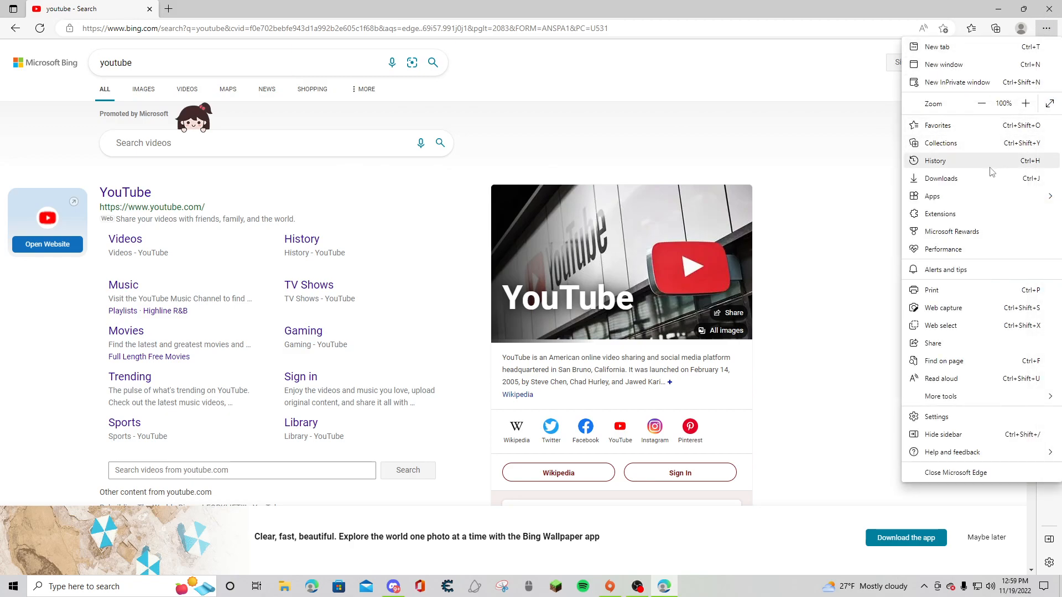
{"action": "mouse_move", "coordinate": [985, 415]}
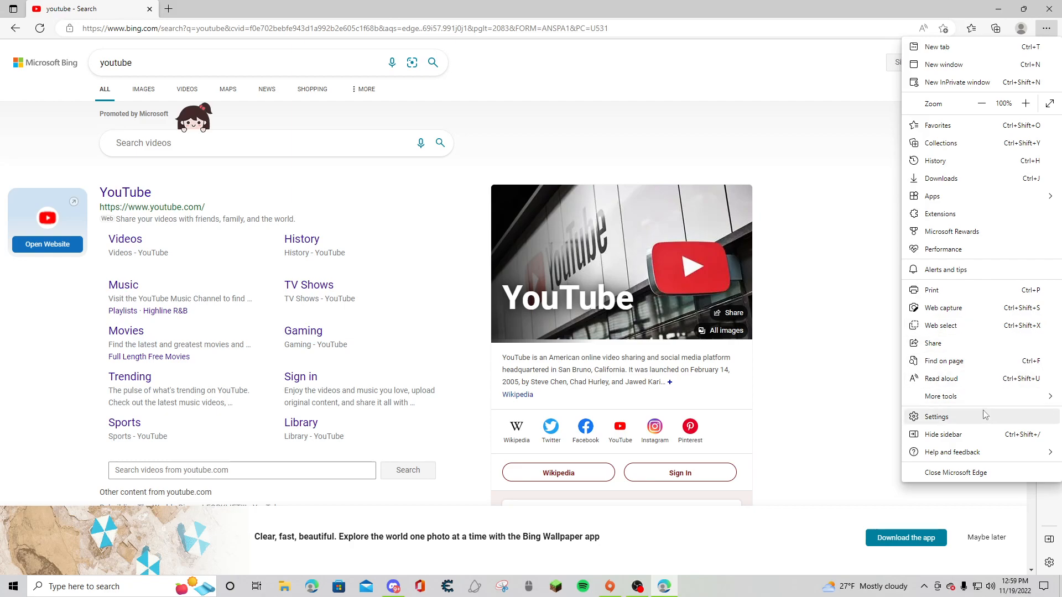
{"action": "left_click", "coordinate": [937, 417]}
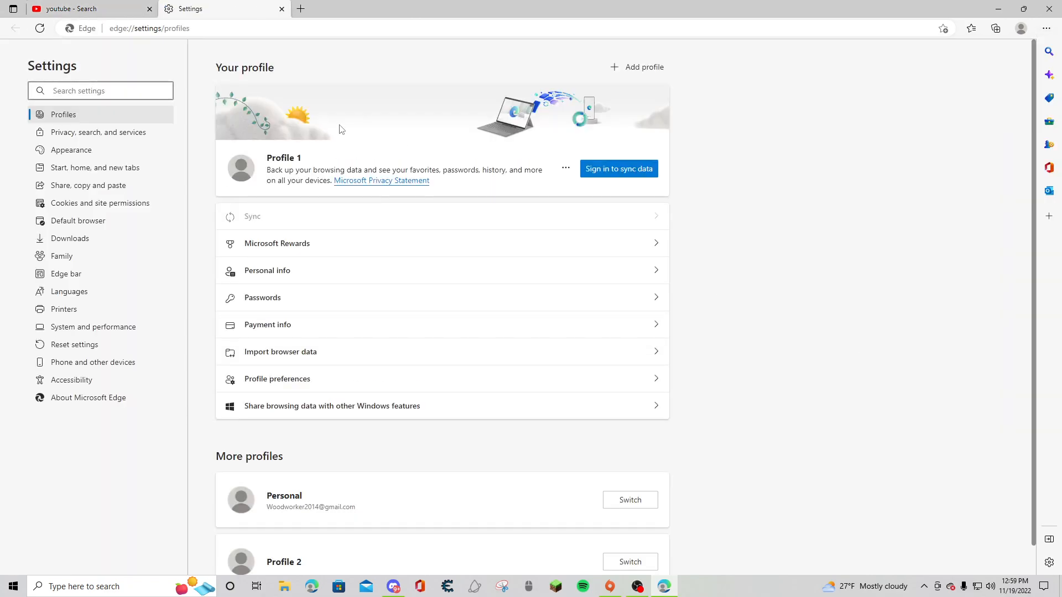
{"action": "mouse_move", "coordinate": [122, 133]}
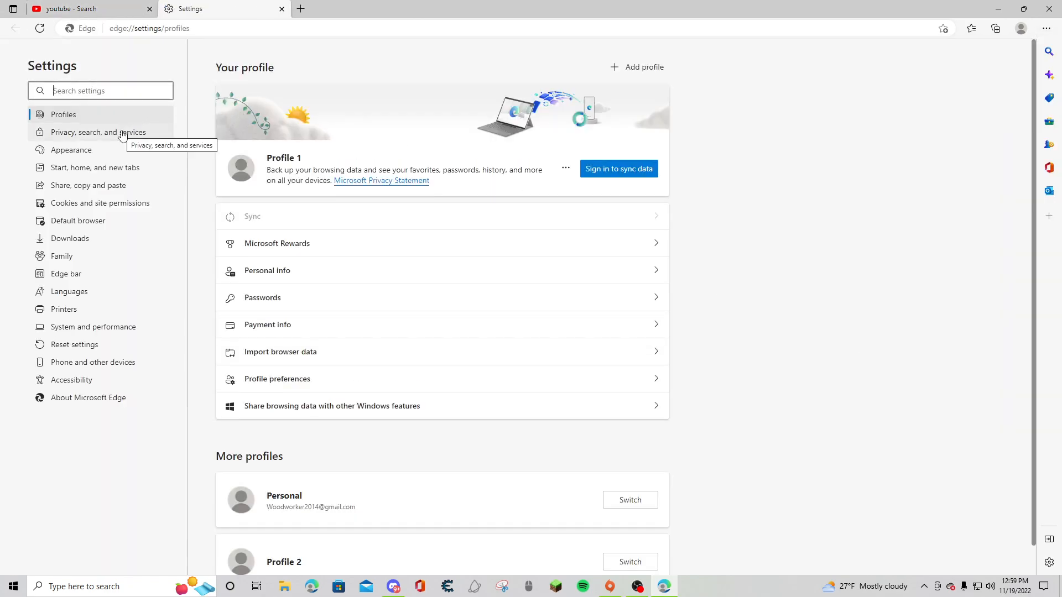
{"action": "left_click", "coordinate": [99, 132]}
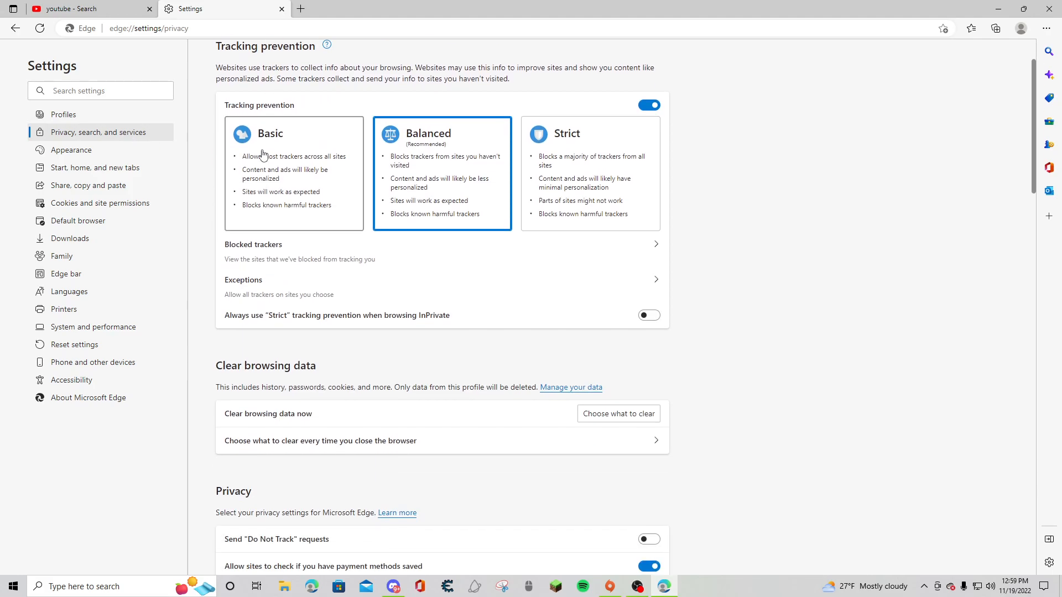
{"action": "scroll", "scroll_direction": "down", "scroll_amount": 3}
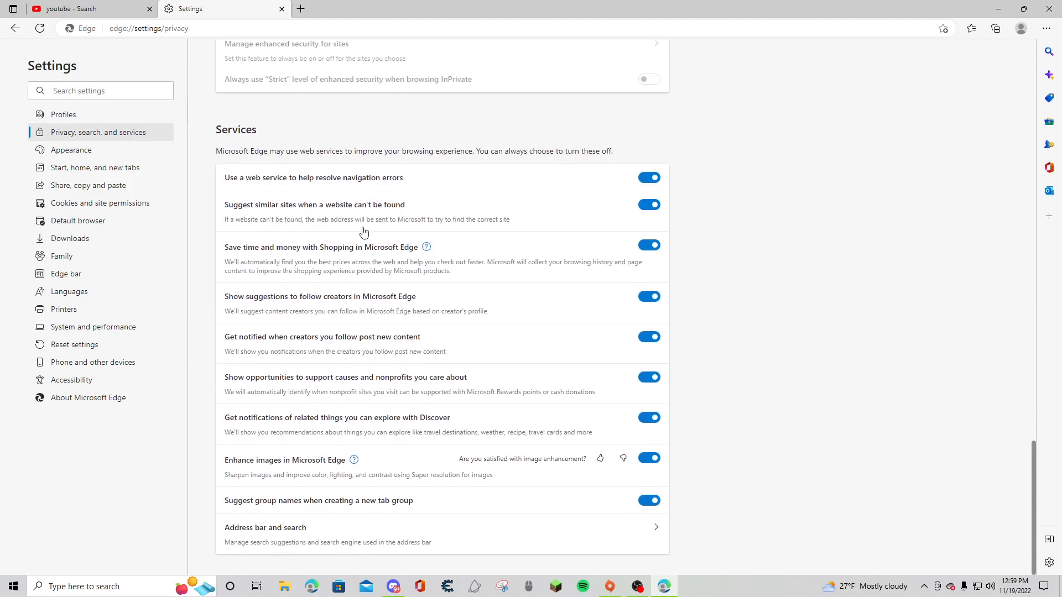
{"action": "left_click", "coordinate": [266, 528]}
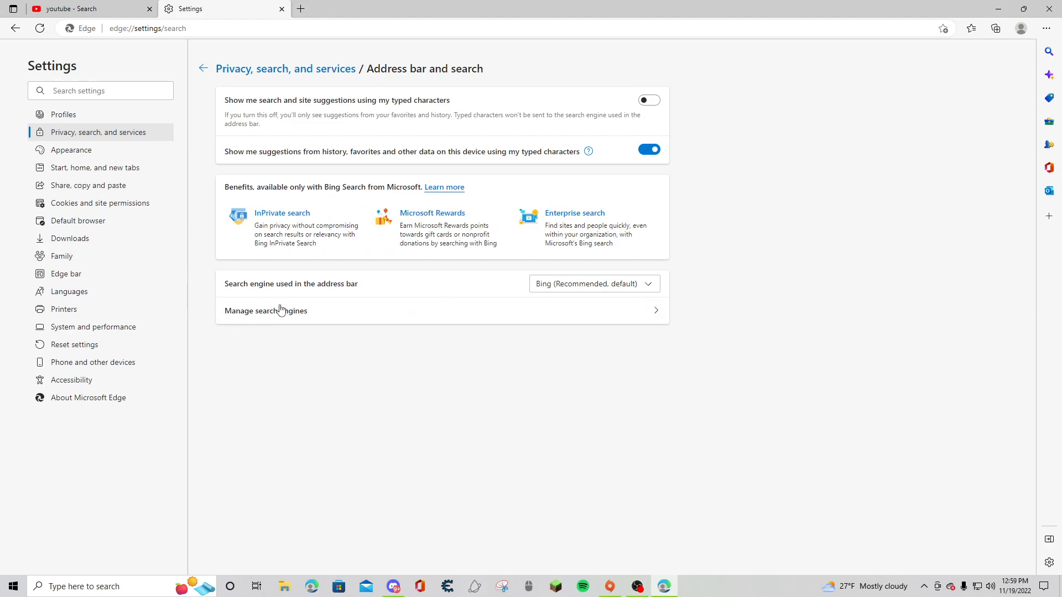
{"action": "left_click", "coordinate": [265, 309]}
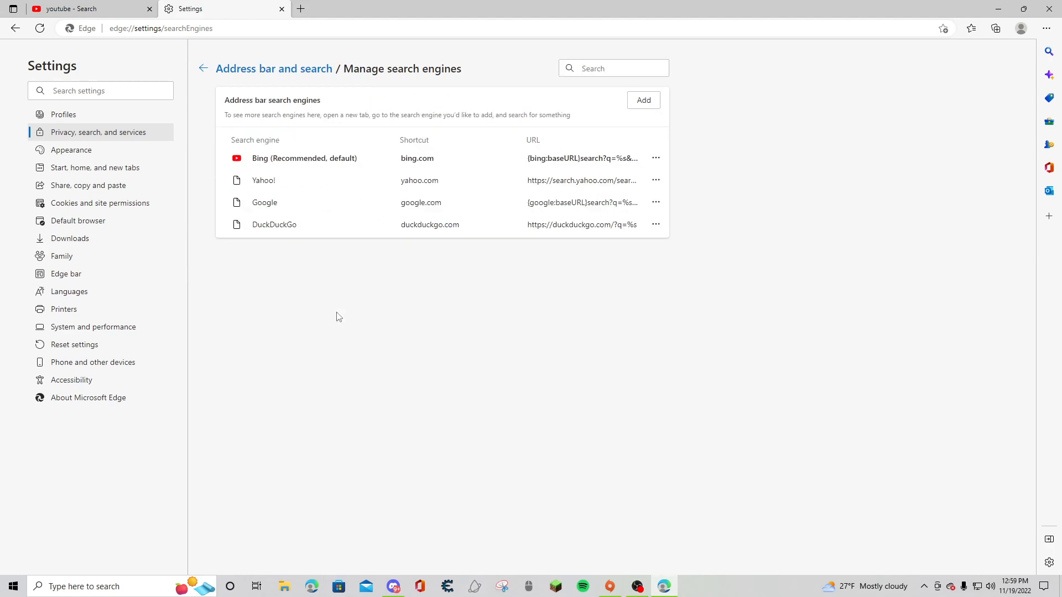
{"action": "mouse_move", "coordinate": [267, 169]}
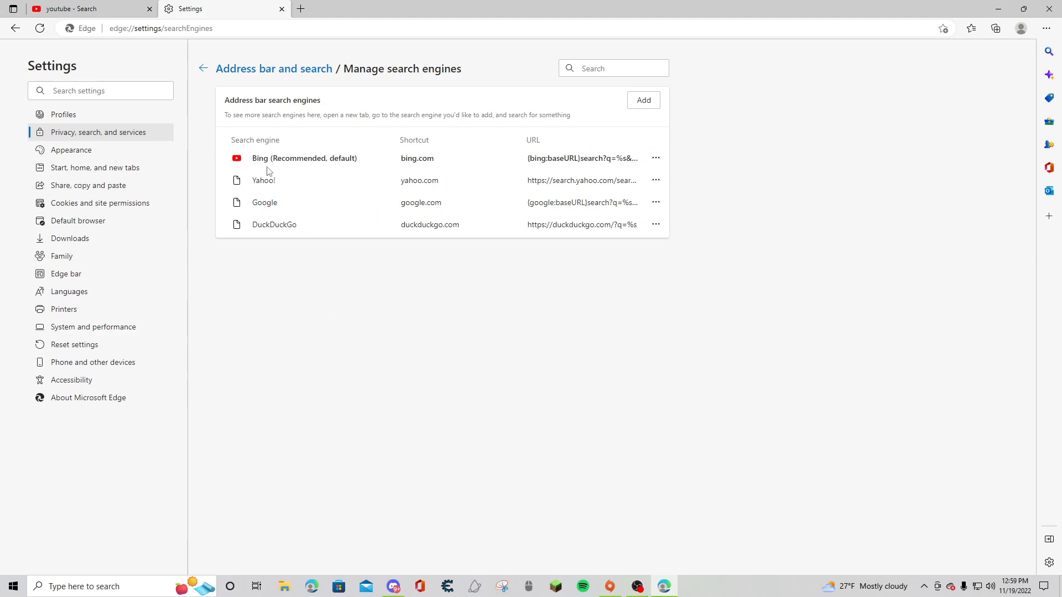
{"action": "mouse_move", "coordinate": [497, 165]}
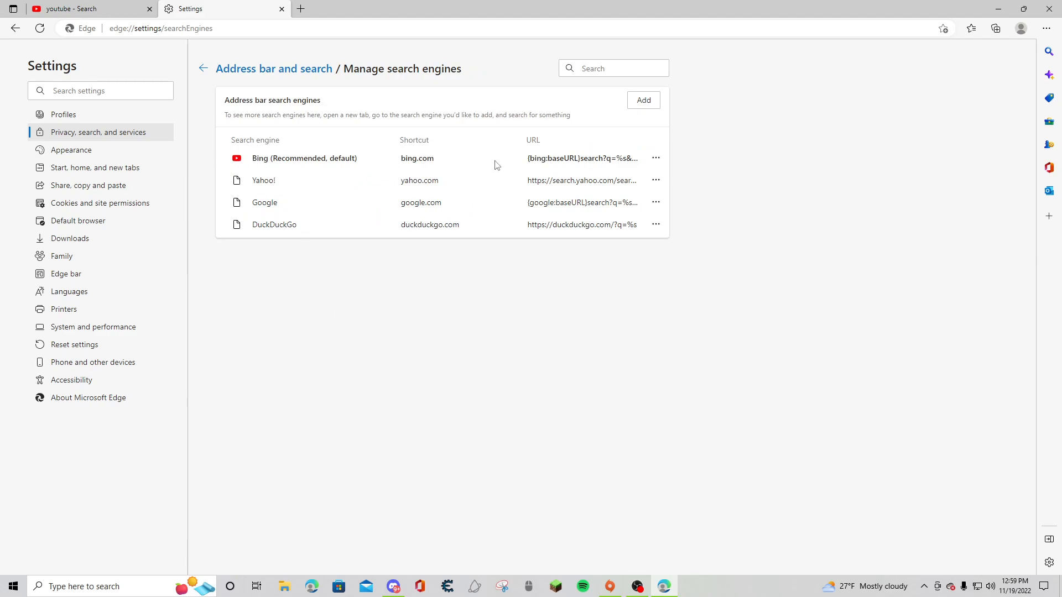
{"action": "mouse_move", "coordinate": [654, 158]}
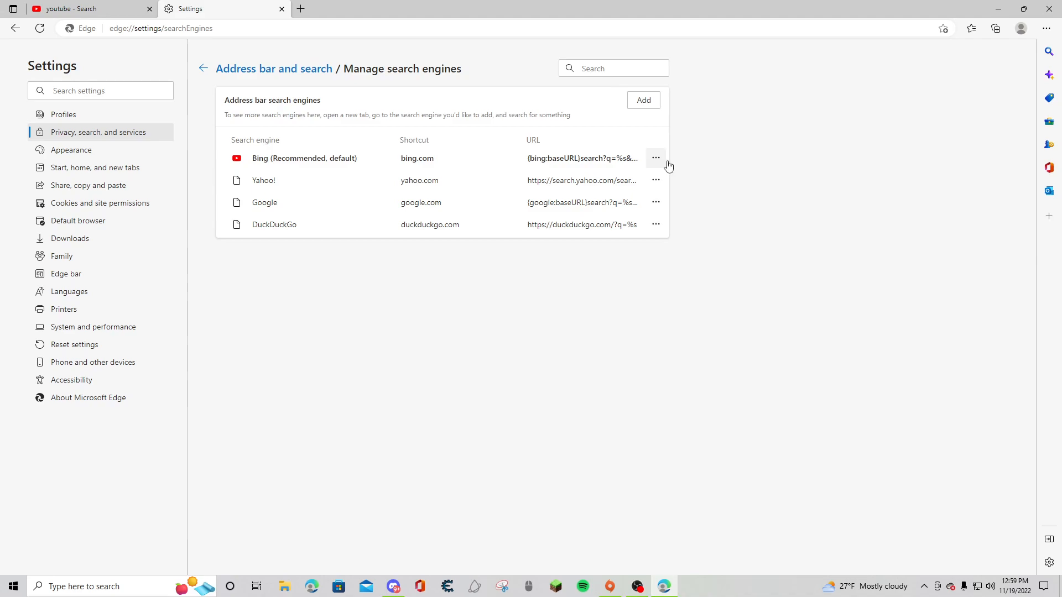
{"action": "mouse_move", "coordinate": [444, 168]}
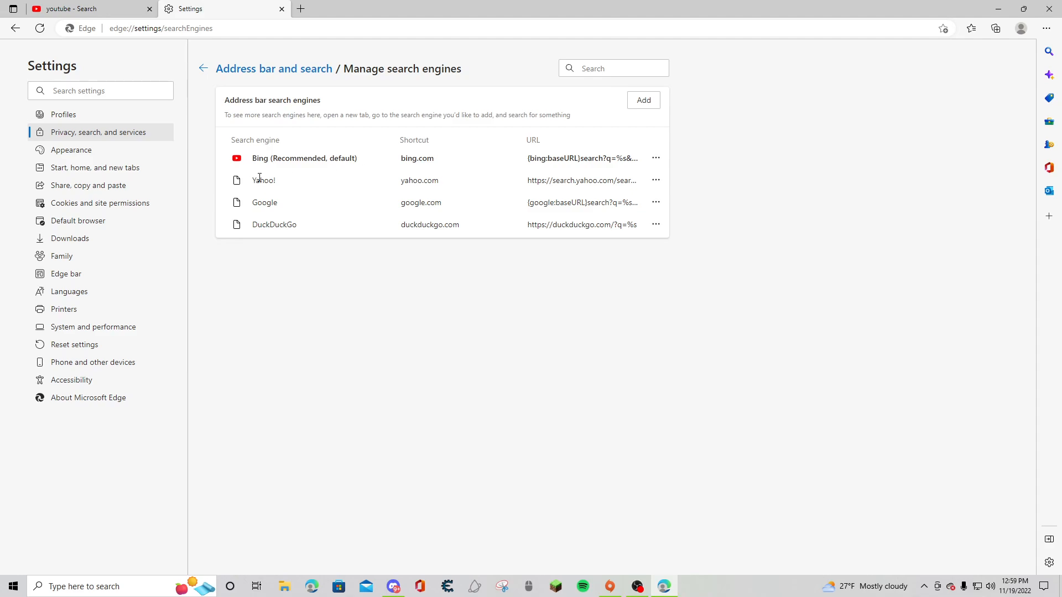
{"action": "left_click", "coordinate": [653, 180]}
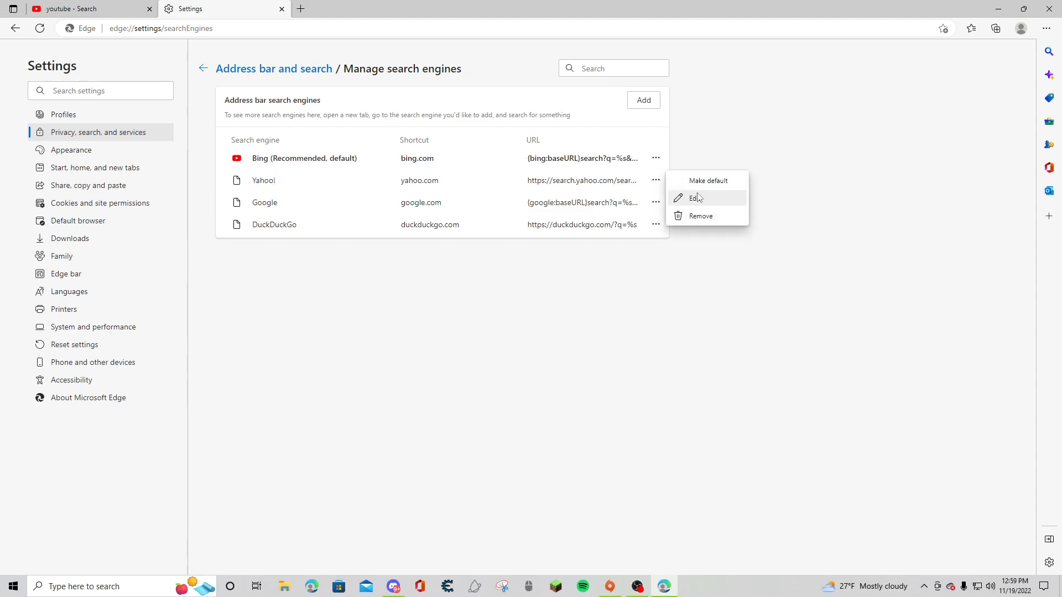
{"action": "left_click", "coordinate": [707, 180]}
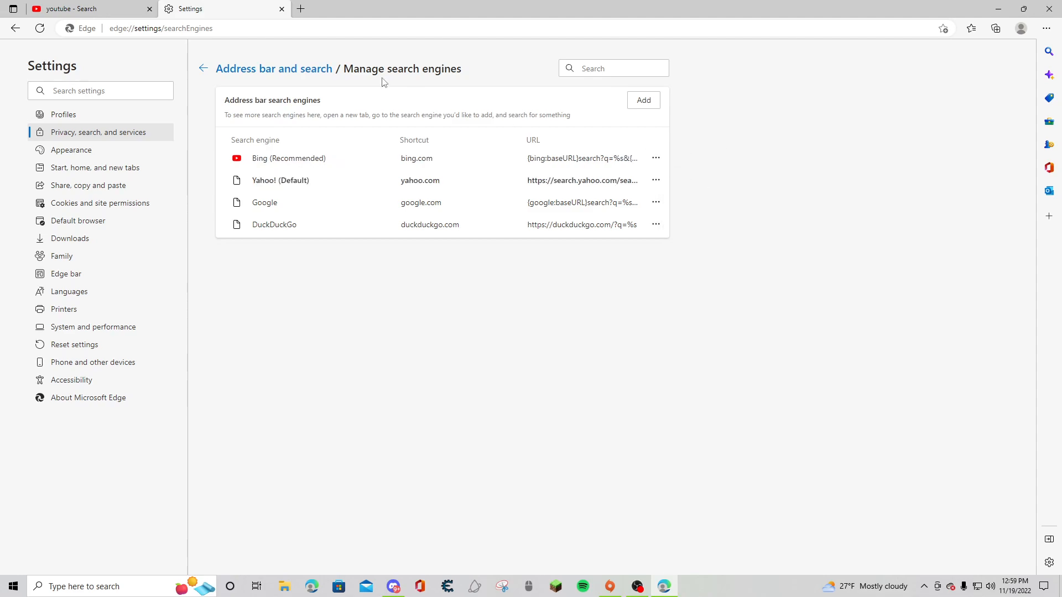
{"action": "left_click", "coordinate": [300, 9]}
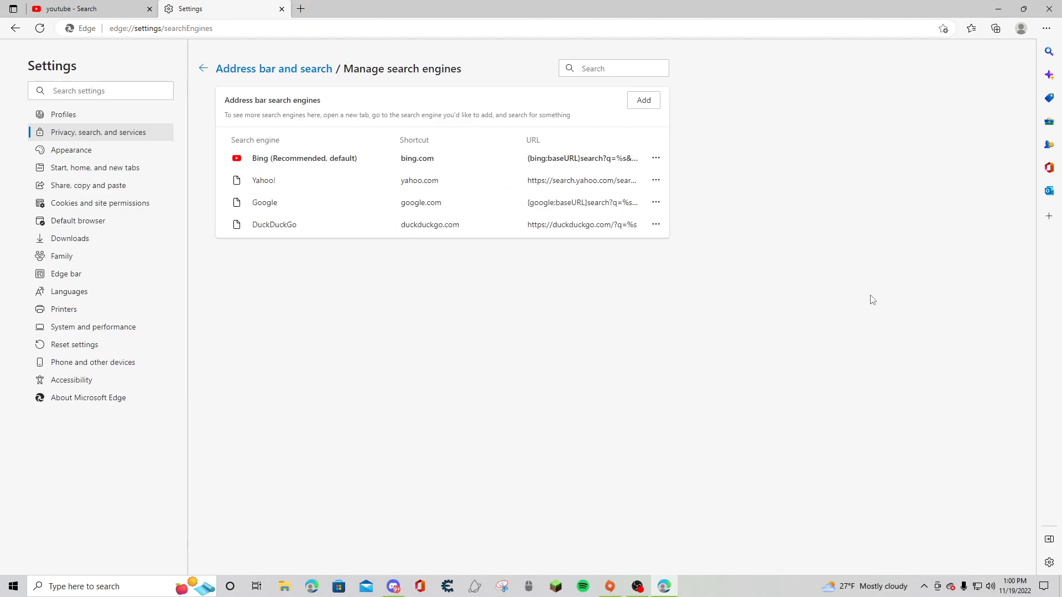
{"action": "left_click", "coordinate": [655, 181]}
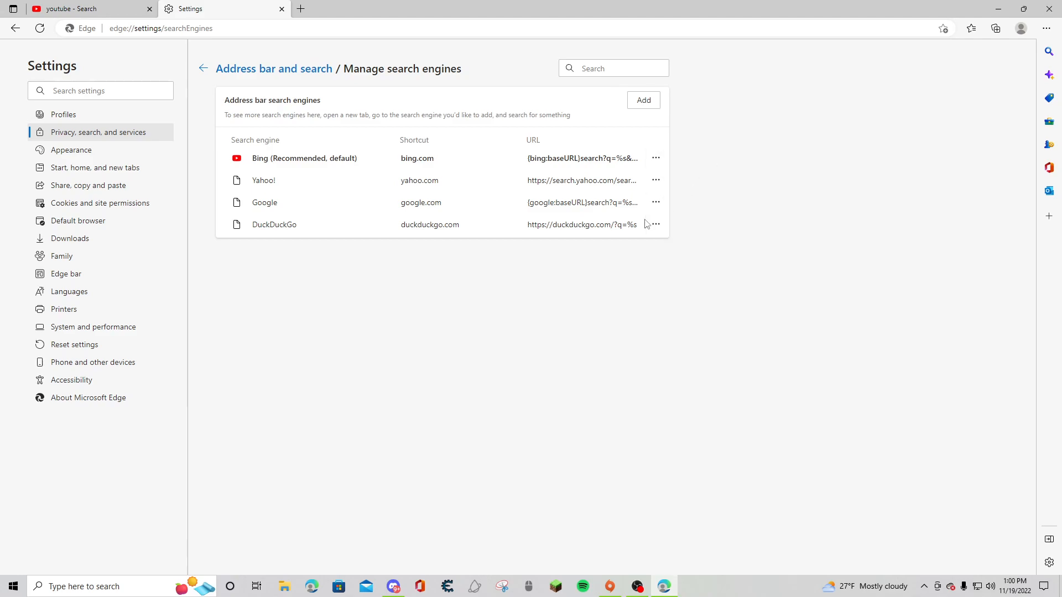
{"action": "left_click", "coordinate": [655, 201]}
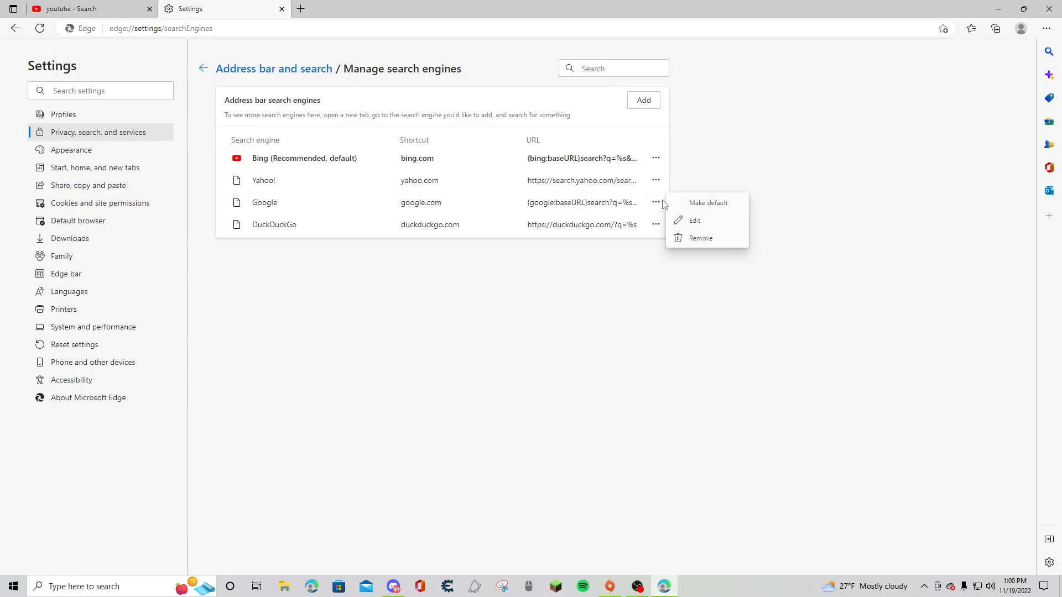
{"action": "left_click", "coordinate": [707, 202]}
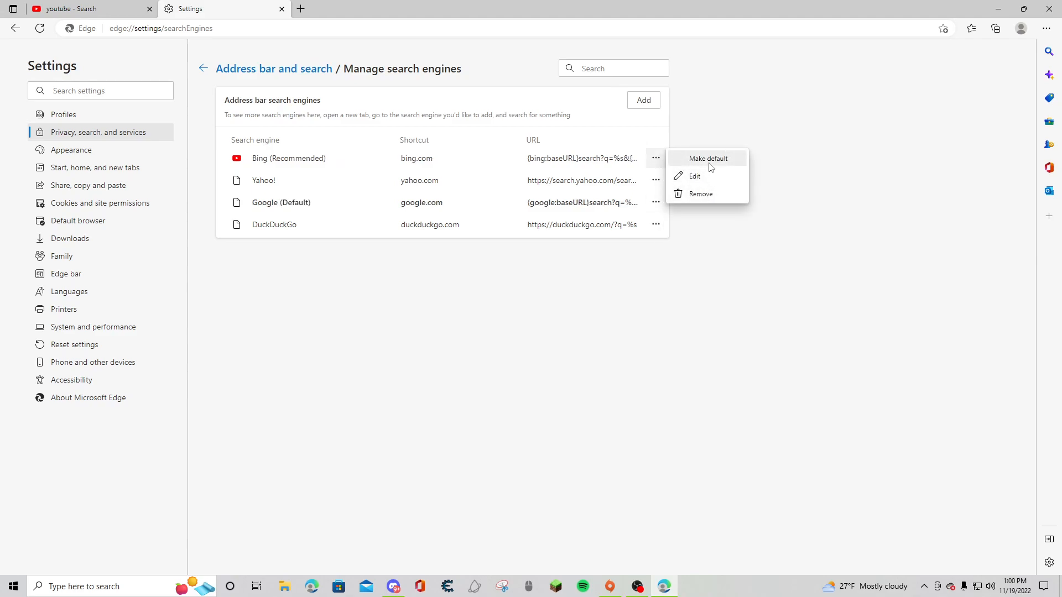
{"action": "left_click", "coordinate": [707, 159]}
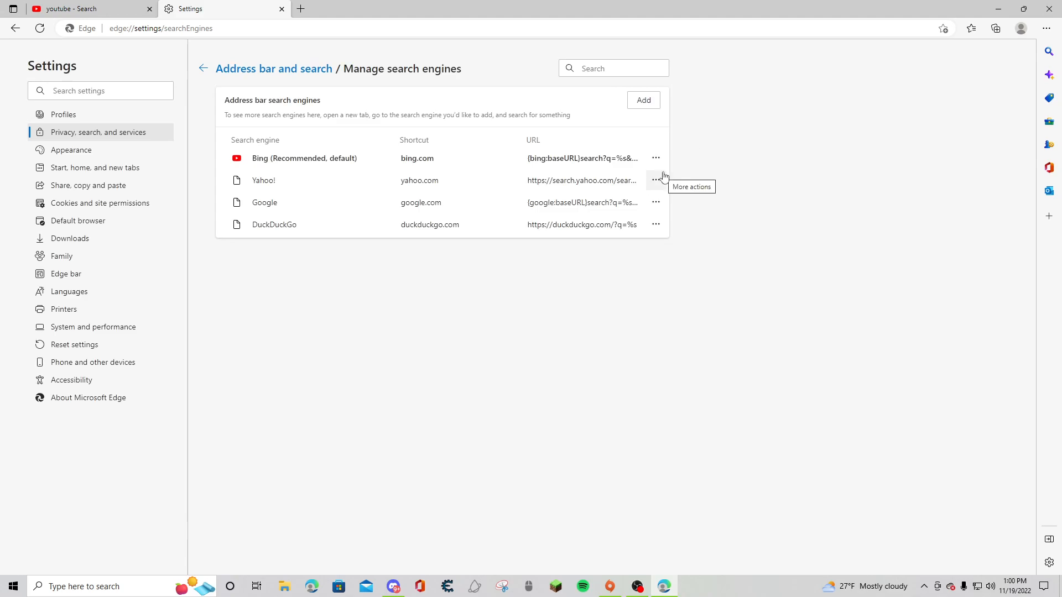
{"action": "mouse_move", "coordinate": [331, 155]}
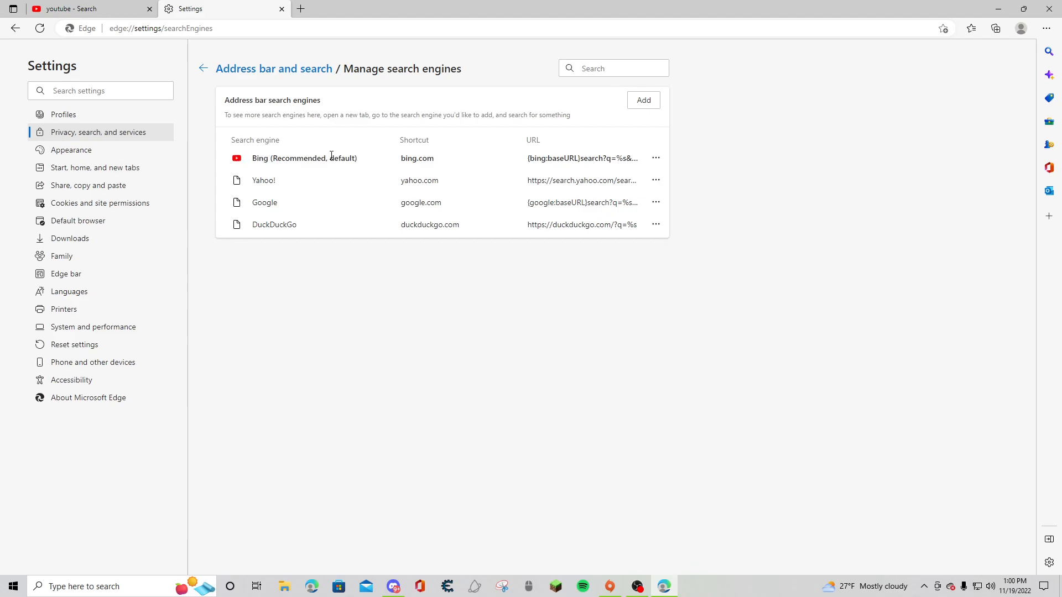
{"action": "left_click", "coordinate": [654, 158]}
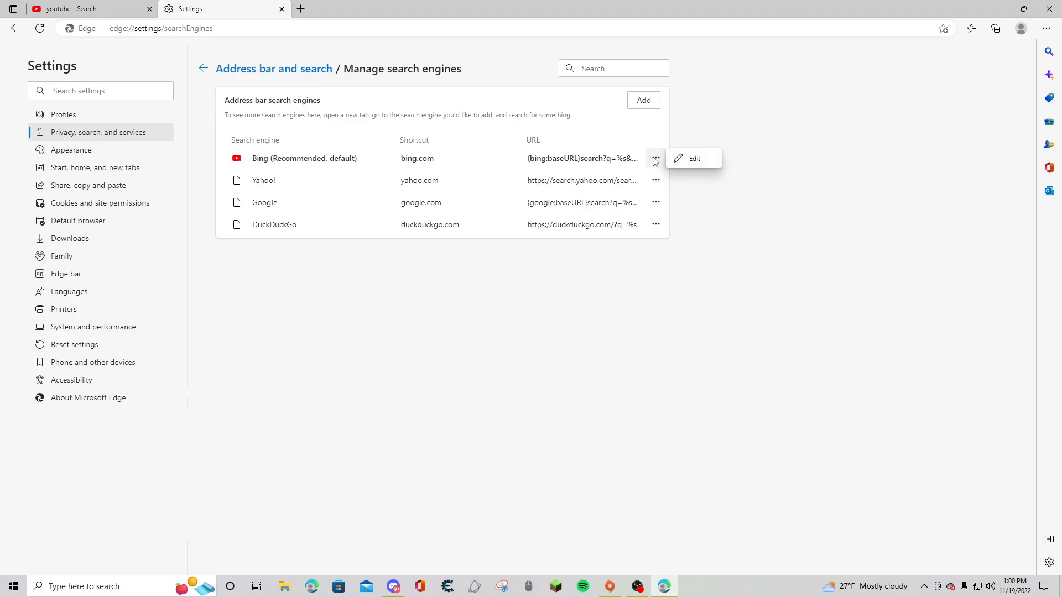
{"action": "left_click", "coordinate": [716, 213]}
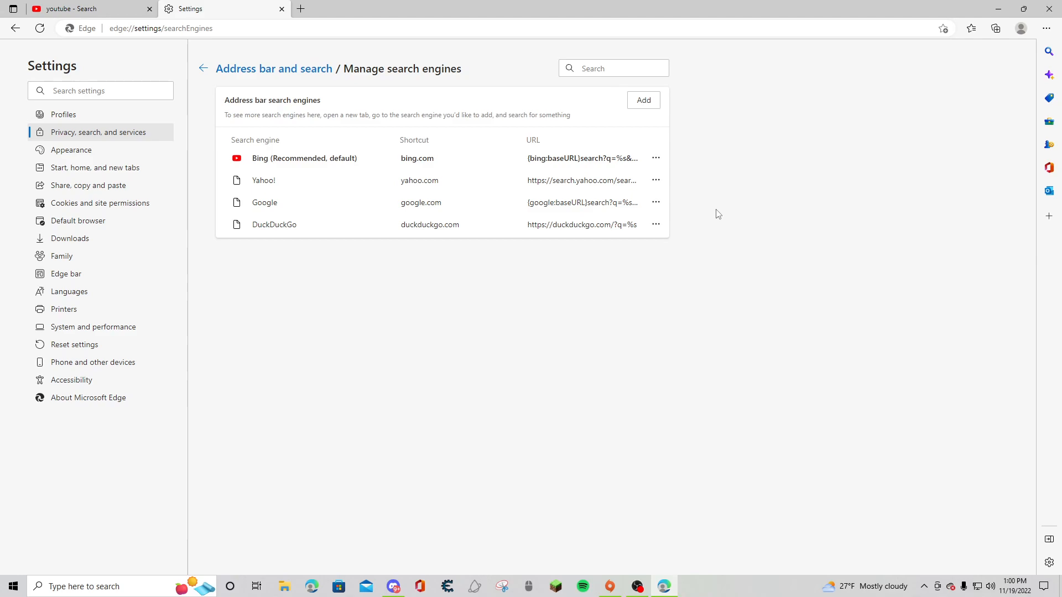
{"action": "left_click", "coordinate": [654, 158]}
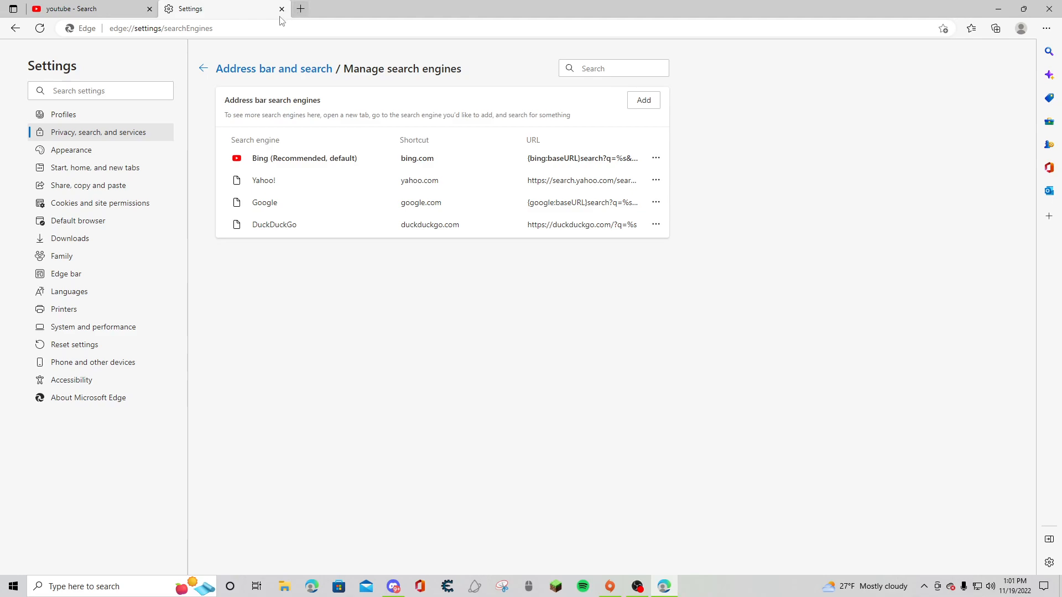
{"action": "mouse_move", "coordinate": [256, 139]}
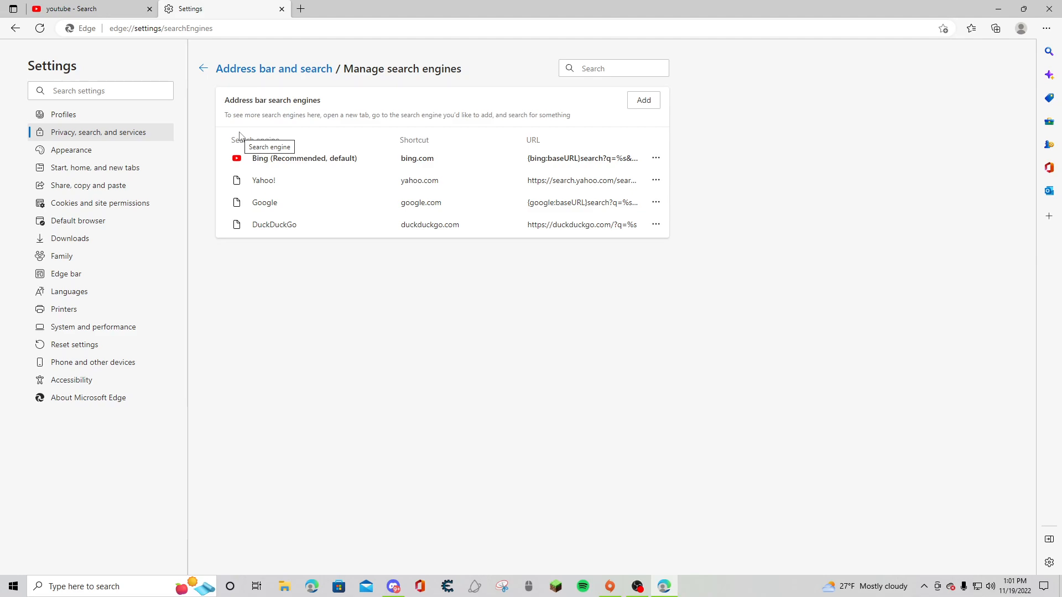
{"action": "mouse_move", "coordinate": [680, 138]}
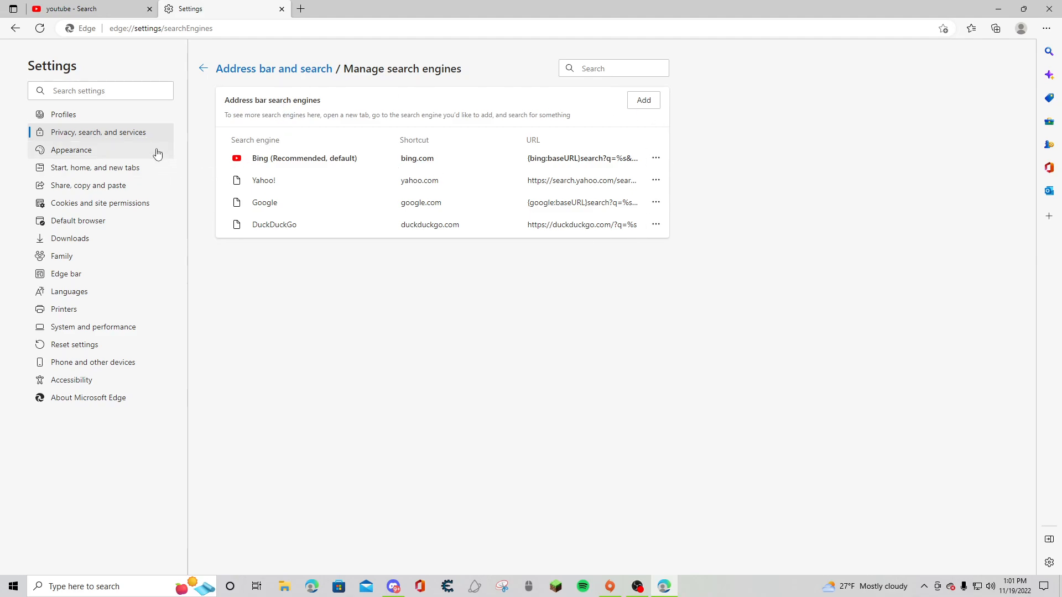
{"action": "mouse_move", "coordinate": [274, 69]}
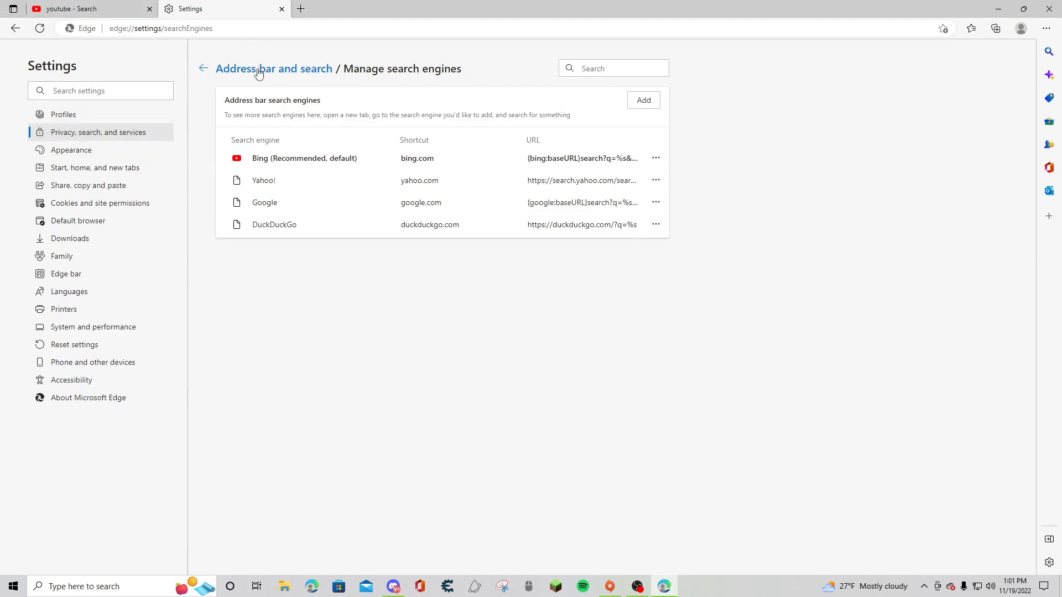
{"action": "mouse_move", "coordinate": [370, 70]}
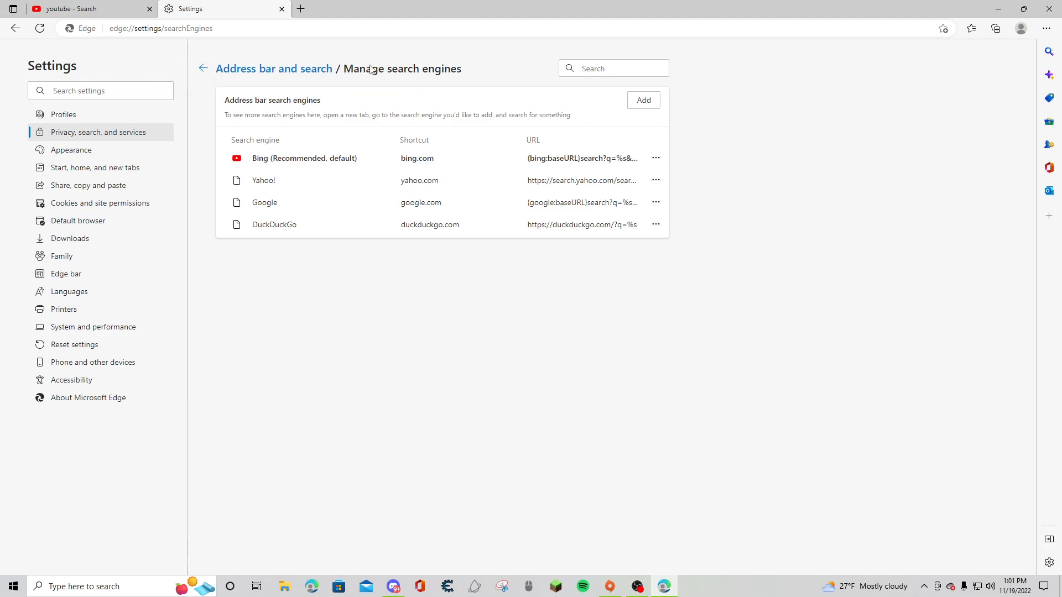